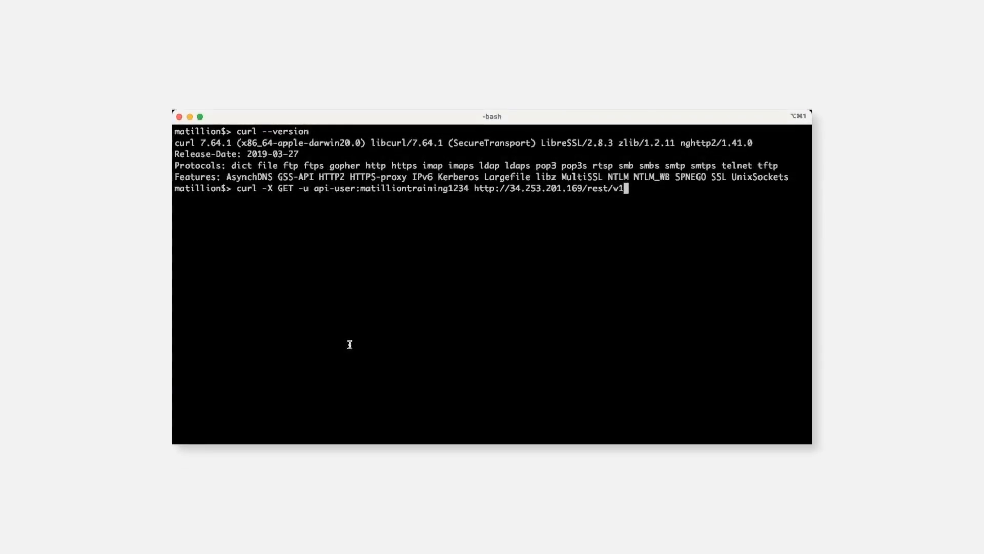
Send a curl GET request with api-user credentials to the Matillion /rest/v1 endpoint.
{"action": "key", "text": "Return"}
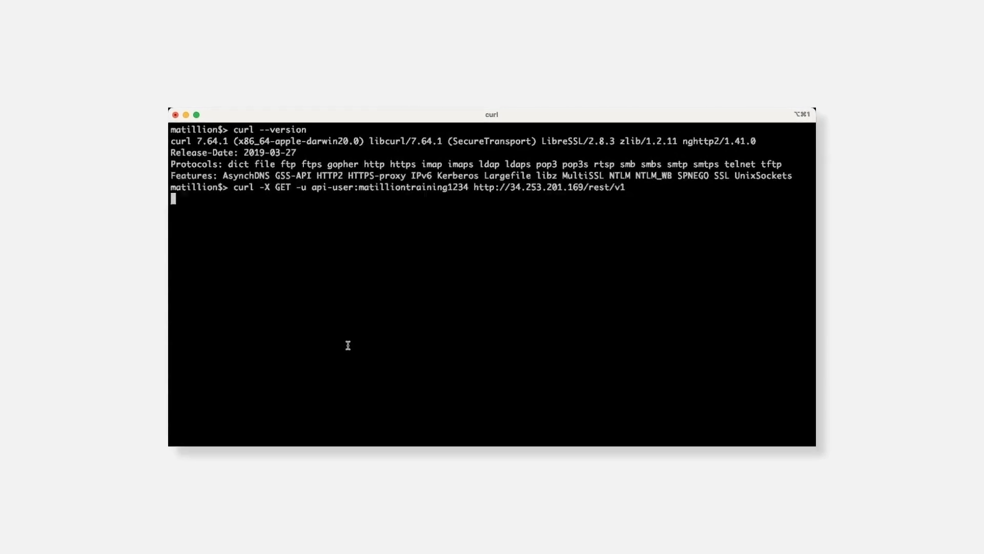
{"action": "key", "text": "Return"}
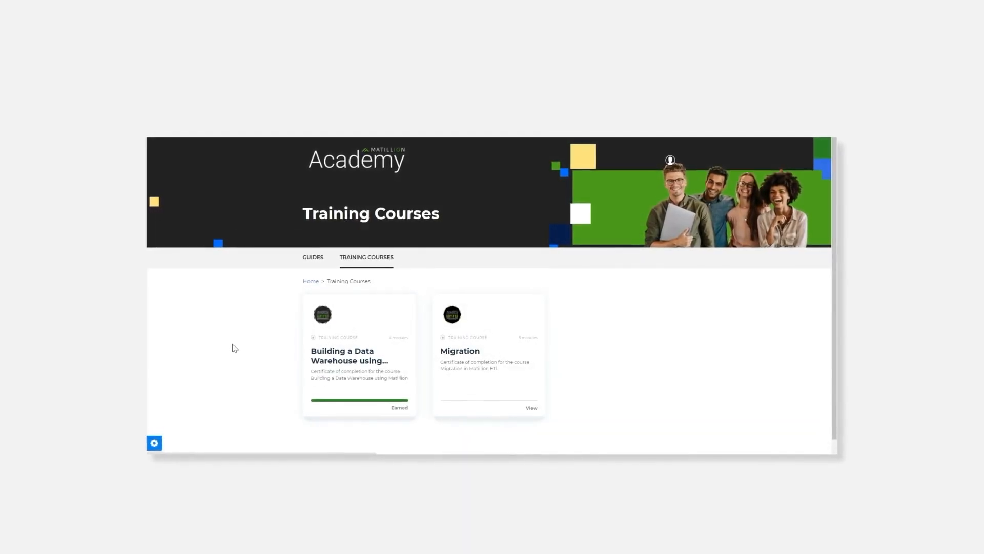
View the Building a Data Warehouse course's completion certificate earned Mar 18, 2021, then dismiss it.
{"action": "left_click", "coordinate": [359, 356]}
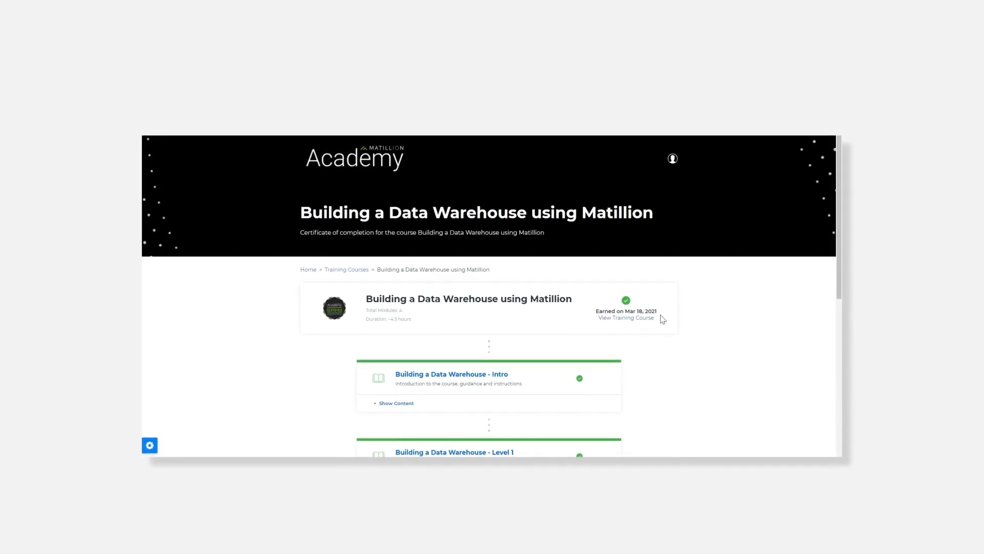
{"action": "left_click", "coordinate": [625, 317]}
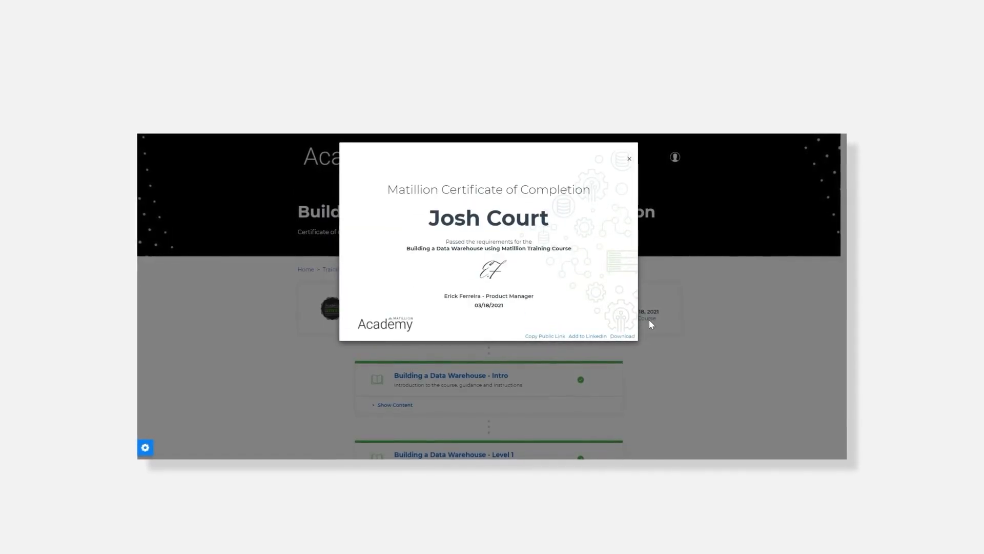
{"action": "left_click", "coordinate": [629, 159]}
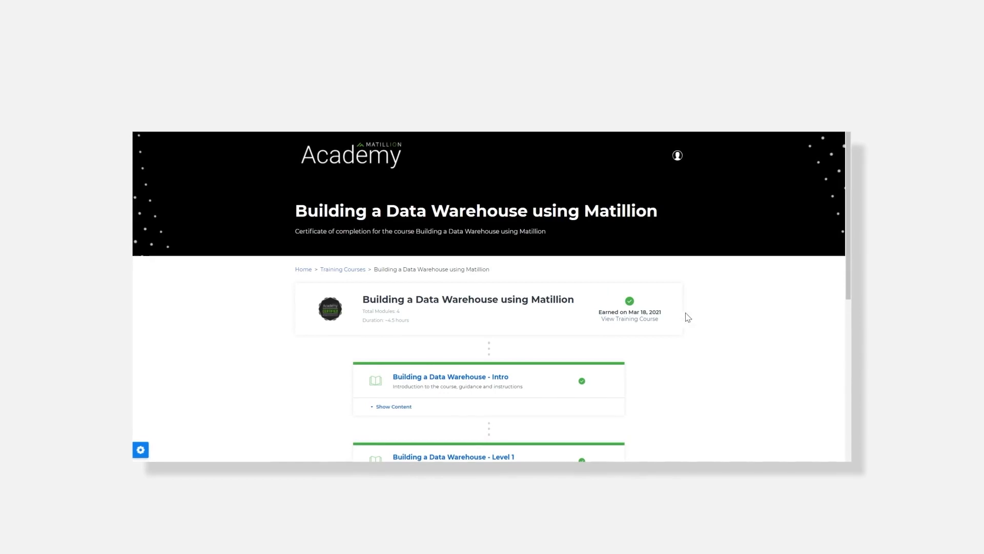